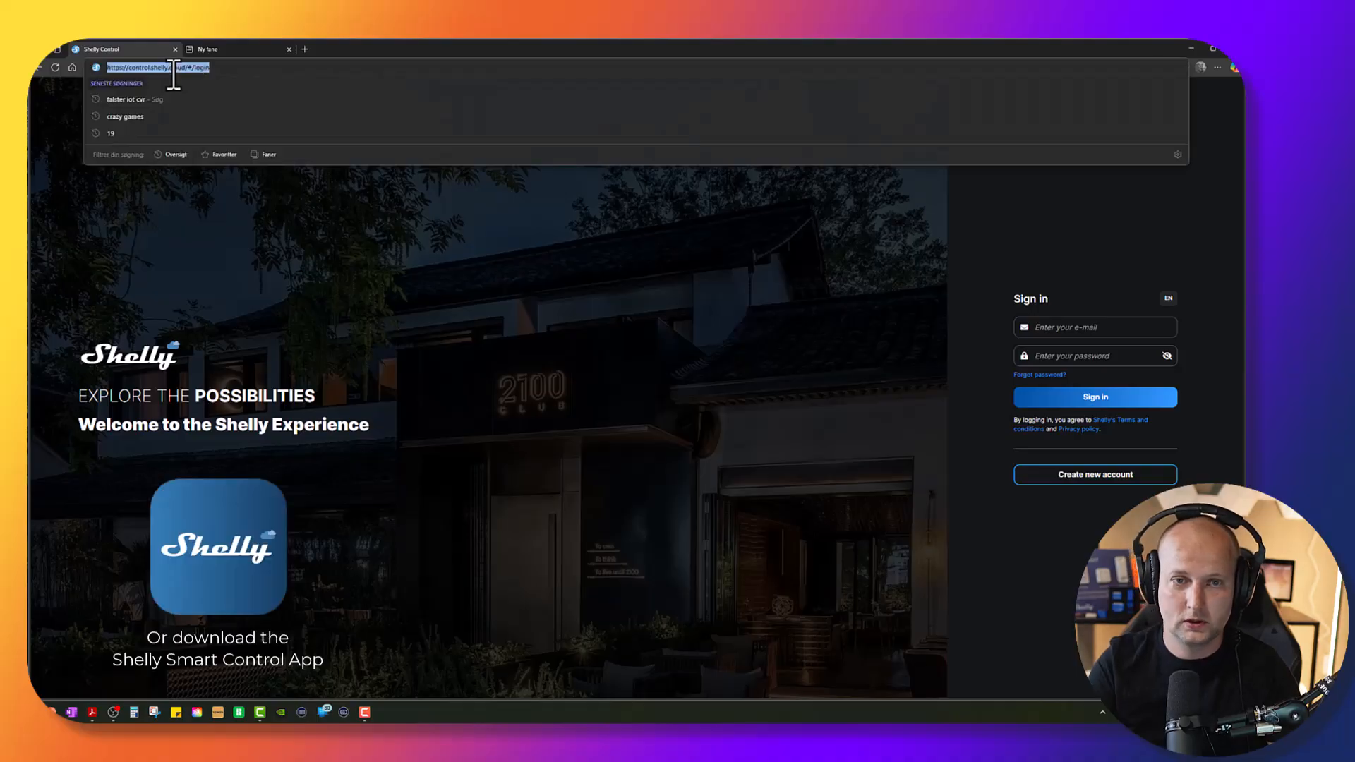
Launch Shelly Control, switch the sign-in page to English, and dismiss saved-login suggestions
{"action": "type", "text": "control"}
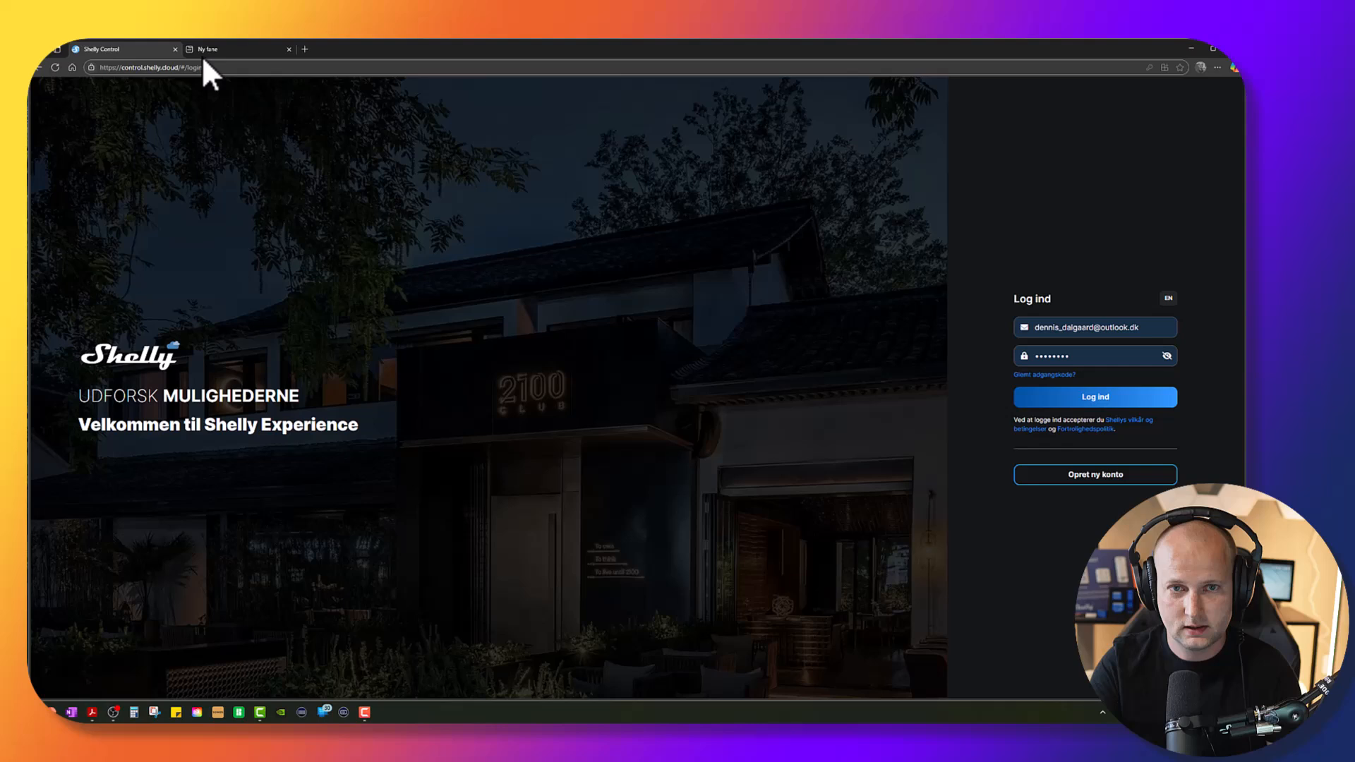
{"action": "left_click", "coordinate": [1094, 326]}
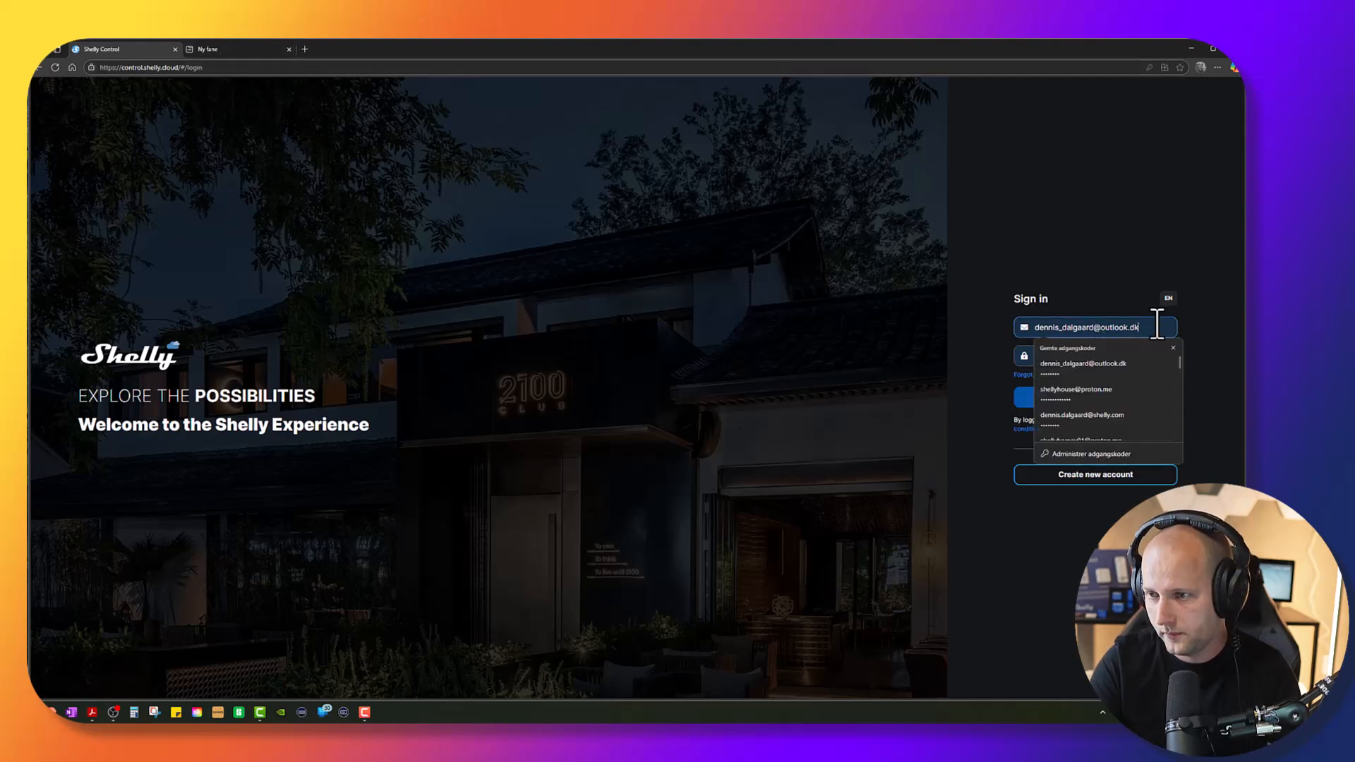
{"action": "left_click", "coordinate": [1093, 363]}
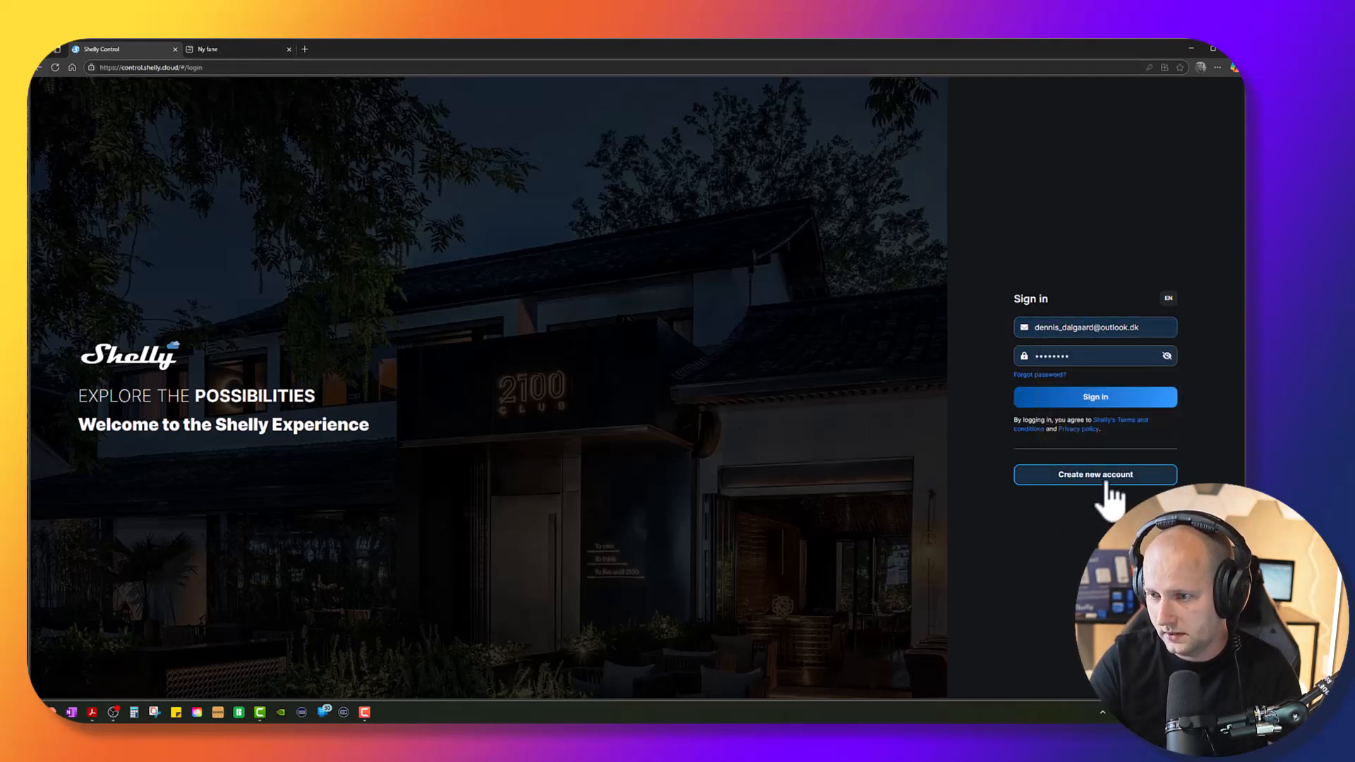
Begin a new account sign-up and reveal the entered password as plain text
{"action": "left_click", "coordinate": [1094, 474]}
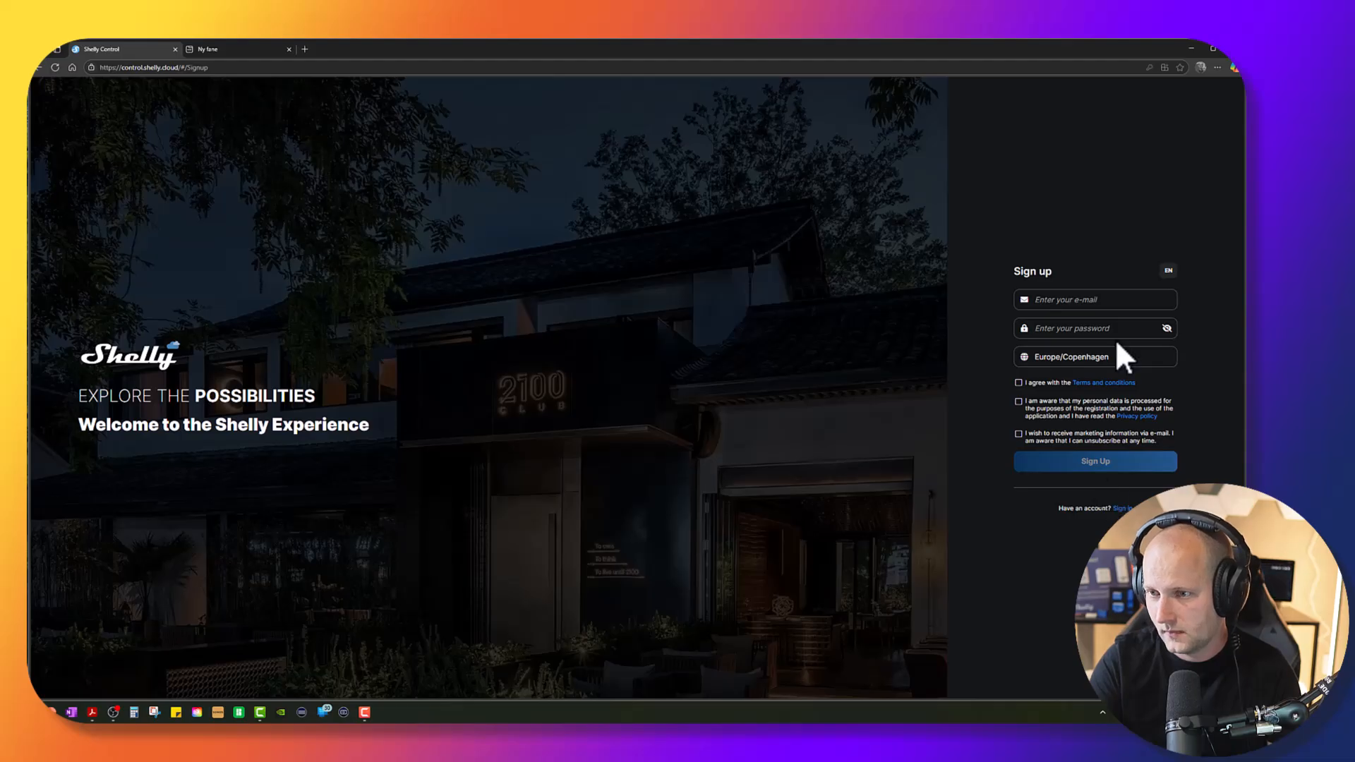
{"action": "mouse_move", "coordinate": [767, 469]}
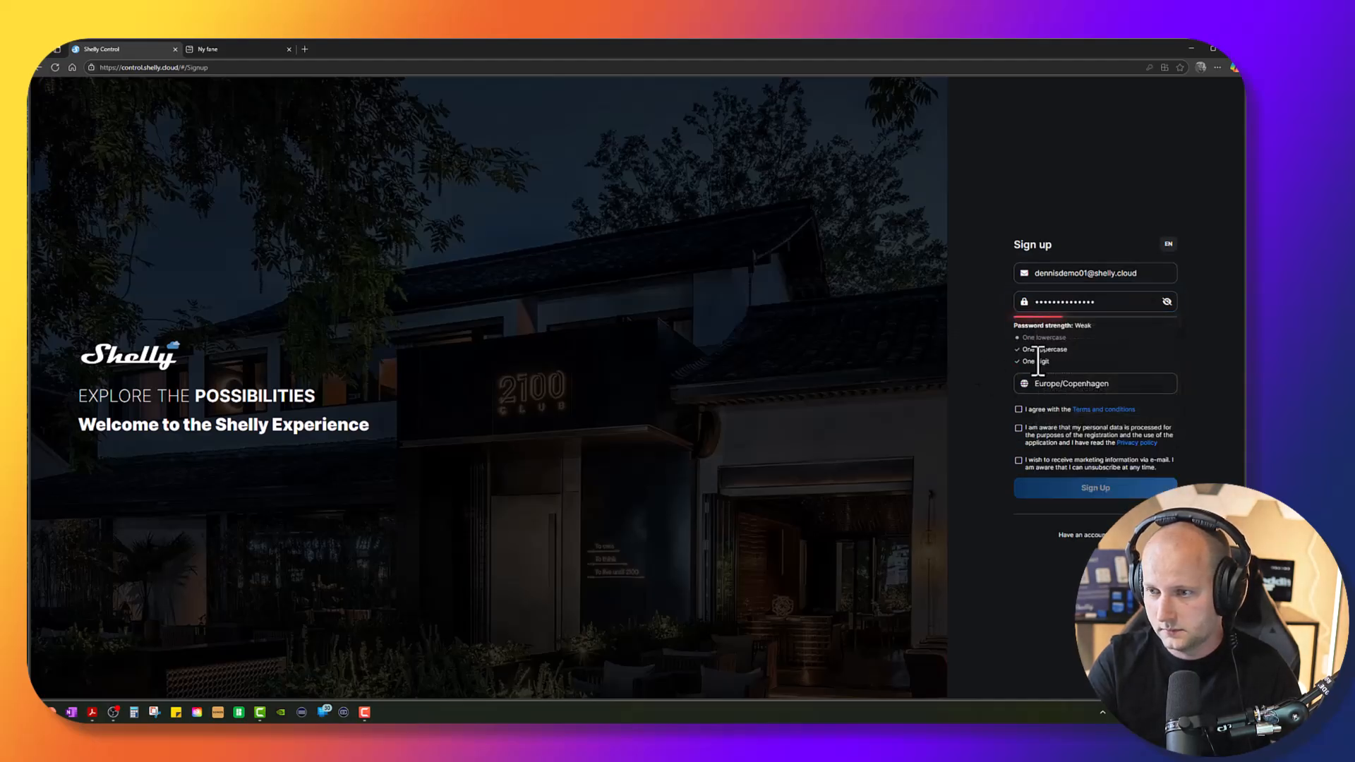
{"action": "left_click", "coordinate": [1167, 302]}
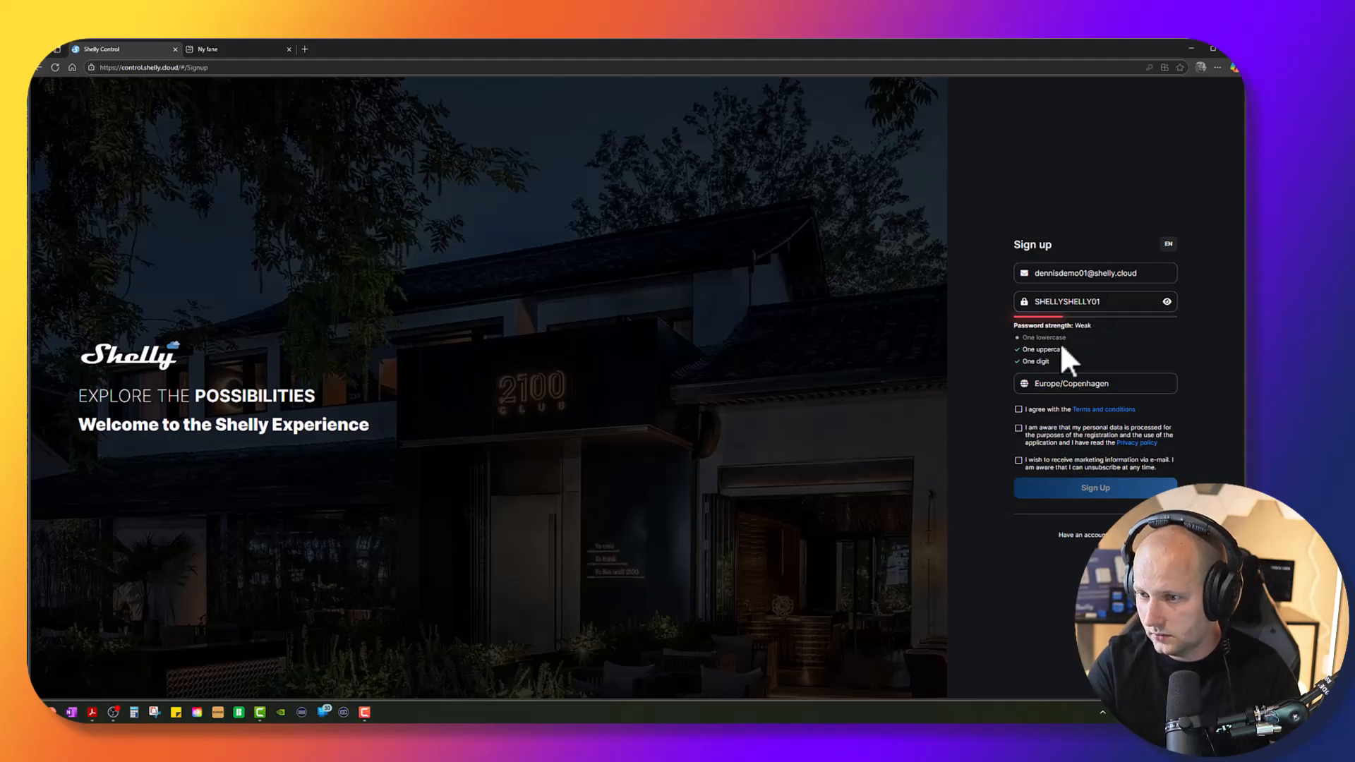
{"action": "left_click", "coordinate": [1094, 302]}
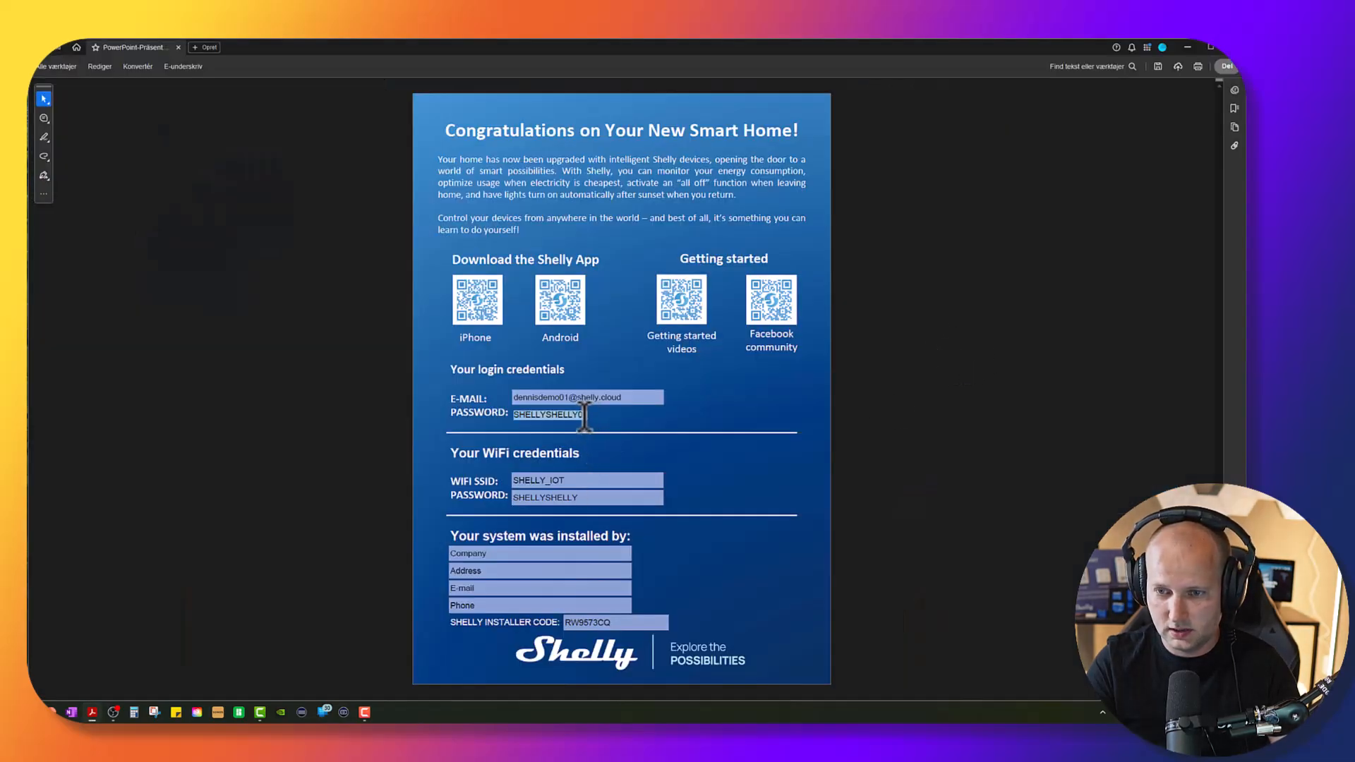
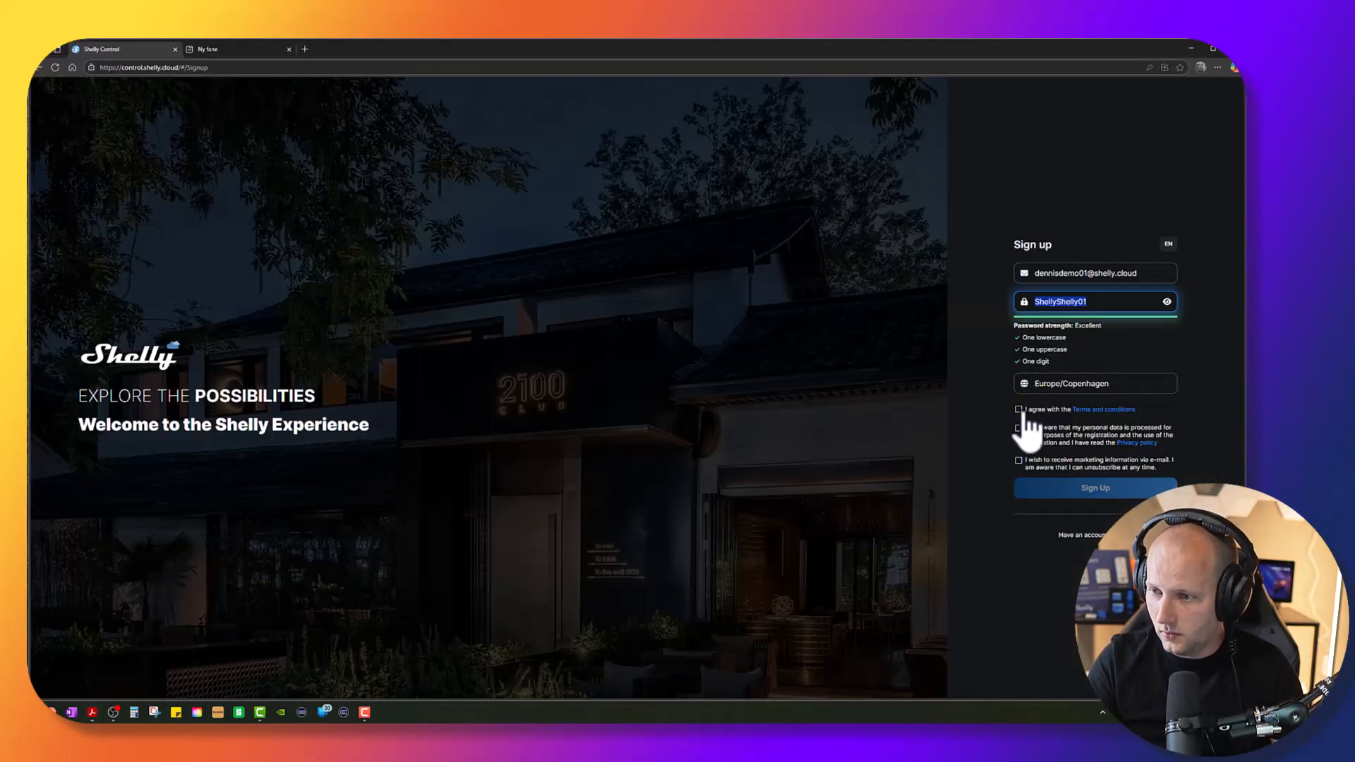
Accept the terms and personal data statement, then submit the registration
{"action": "left_click", "coordinate": [1019, 408]}
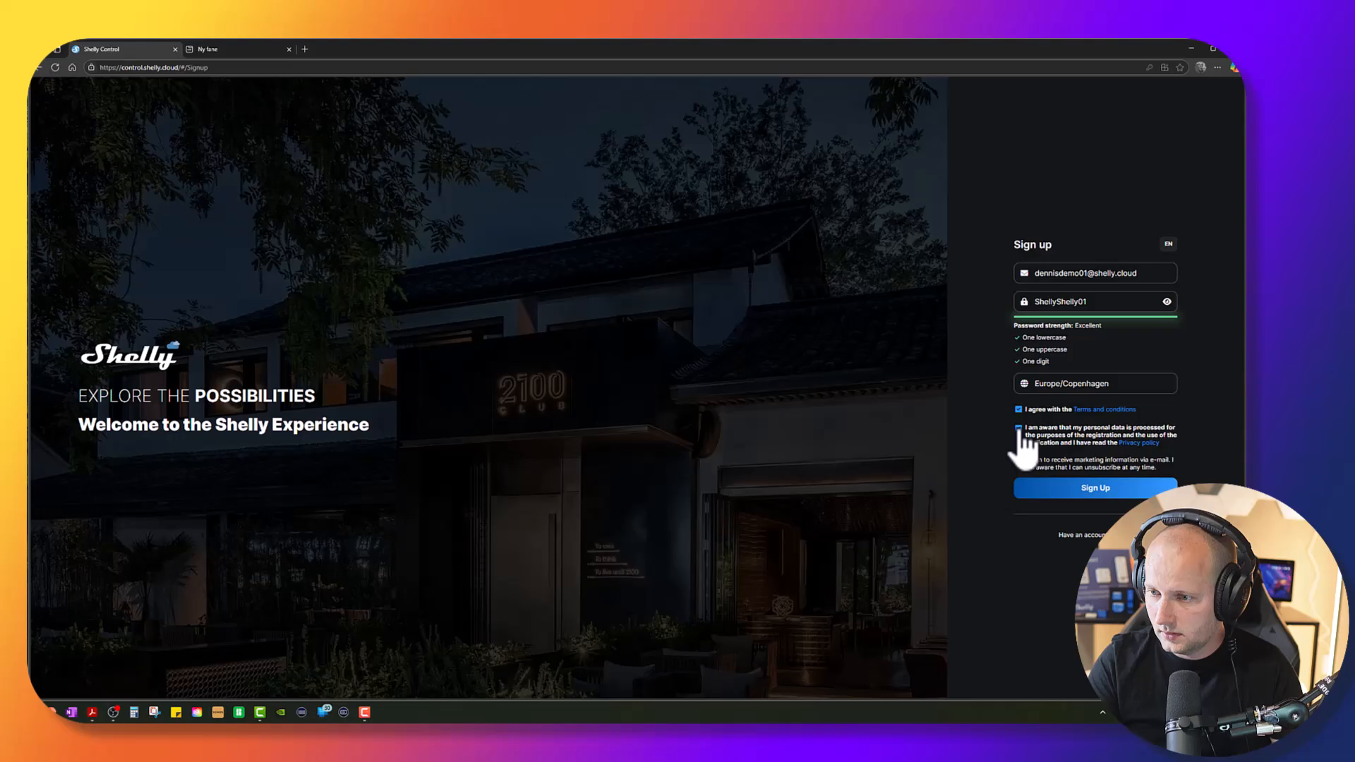
{"action": "left_click", "coordinate": [1019, 430]}
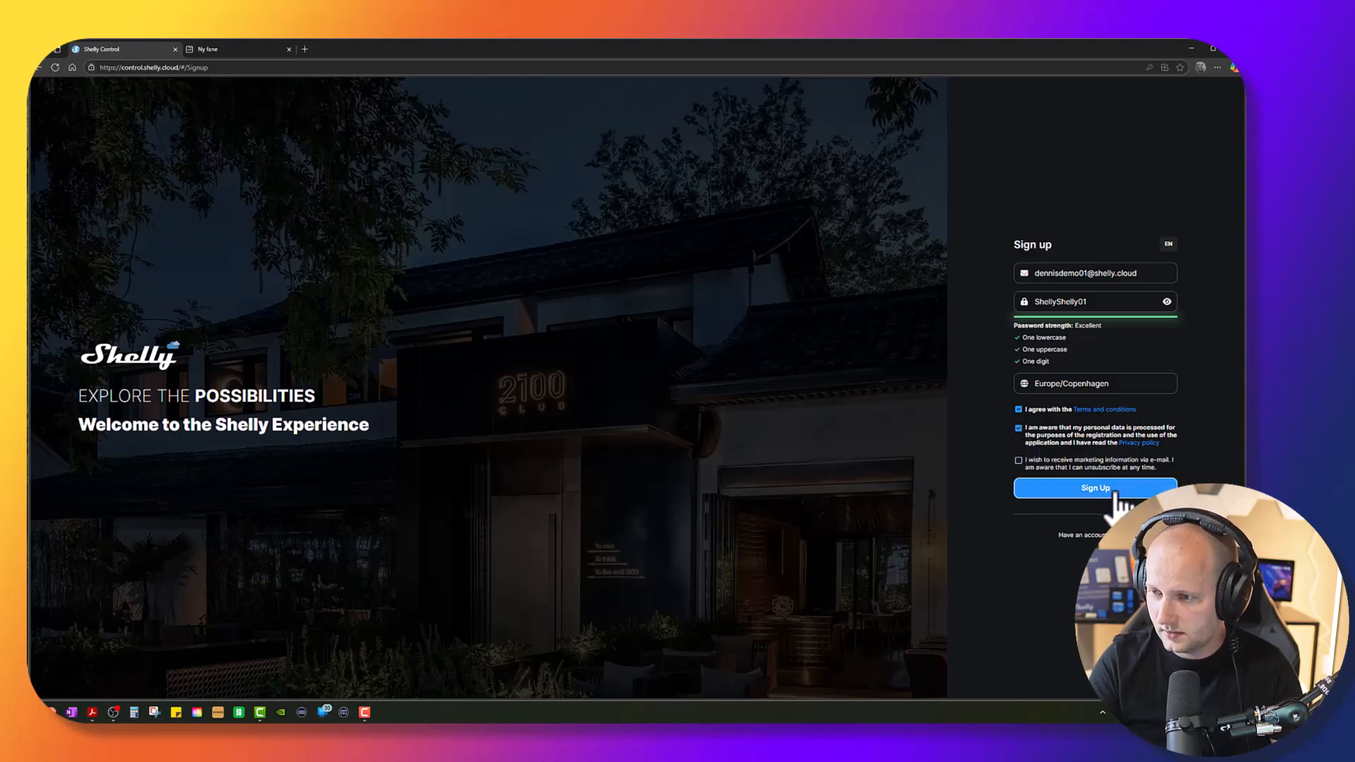
{"action": "mouse_move", "coordinate": [1105, 510]}
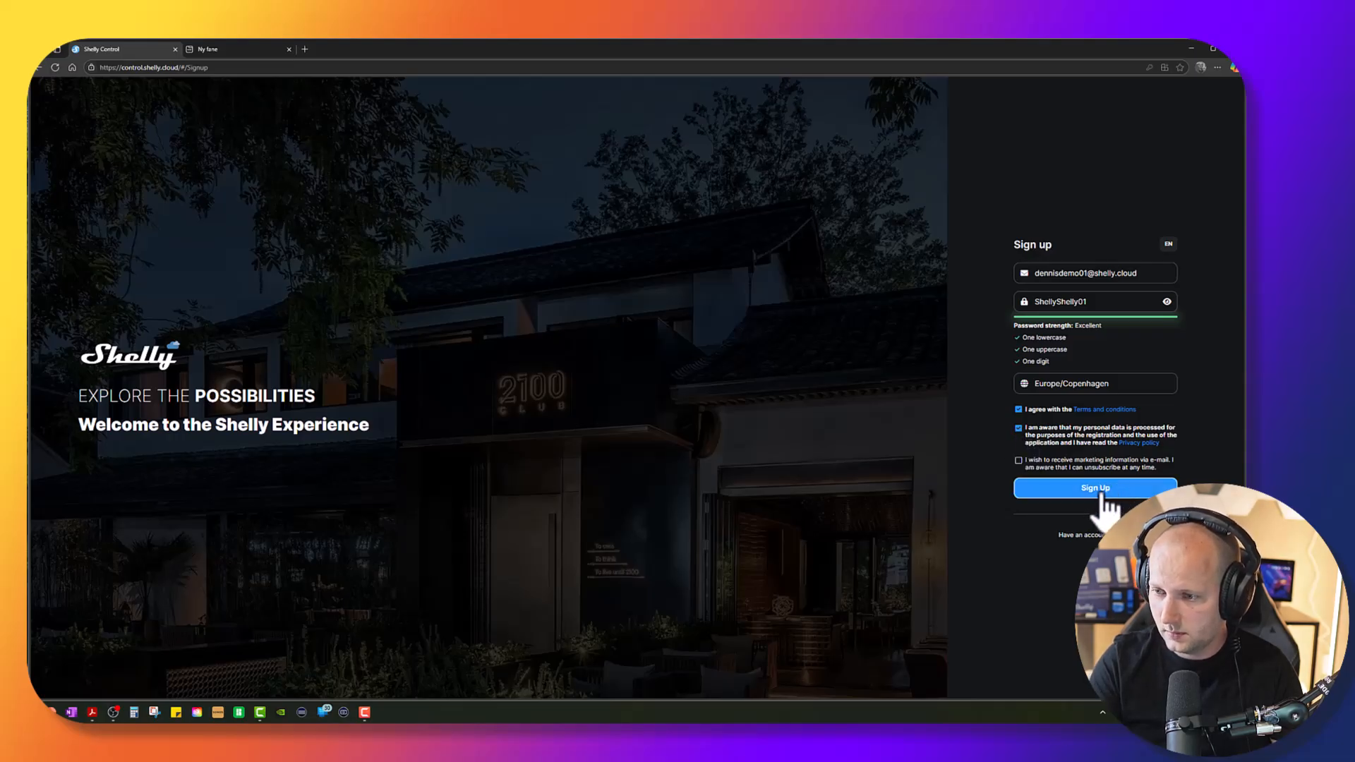
{"action": "left_click", "coordinate": [1094, 489]}
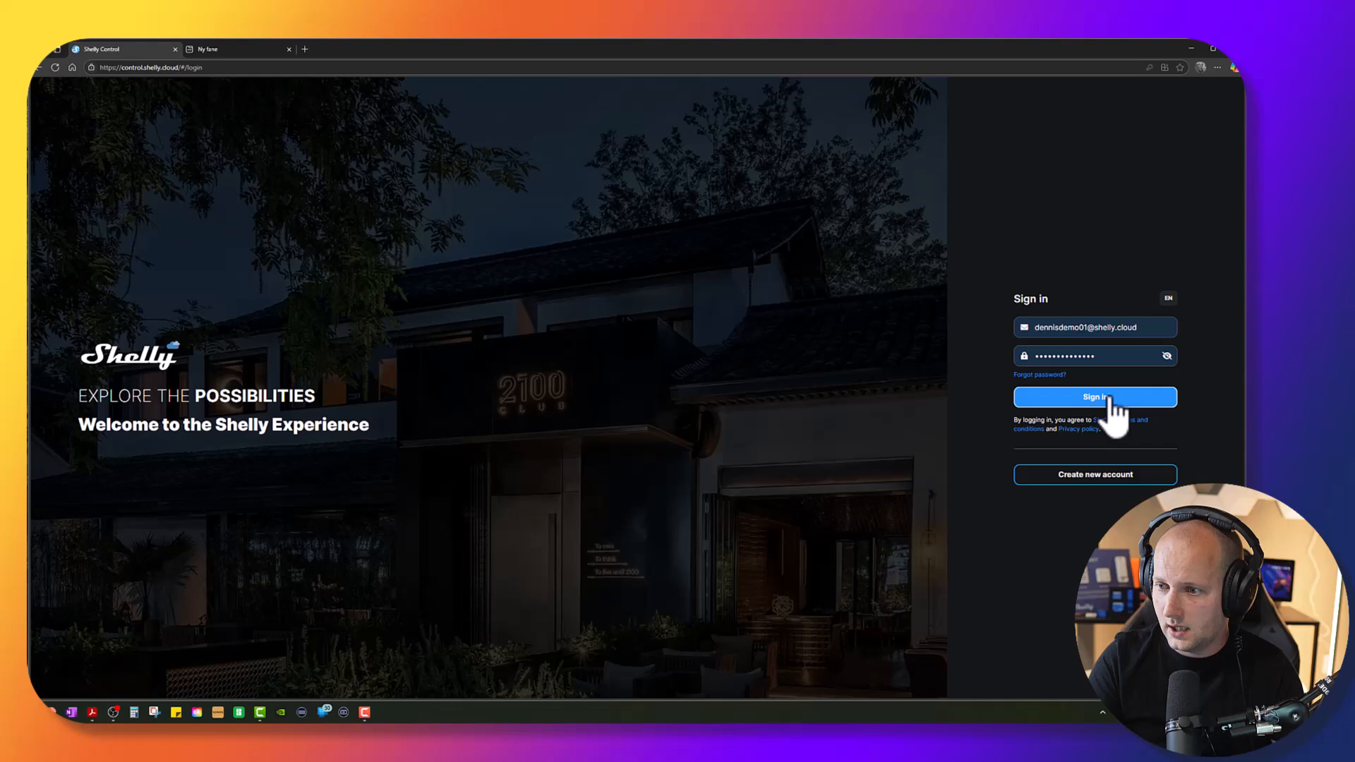
Sign in with the new account and dismiss the policy update notice
{"action": "left_click", "coordinate": [1095, 397]}
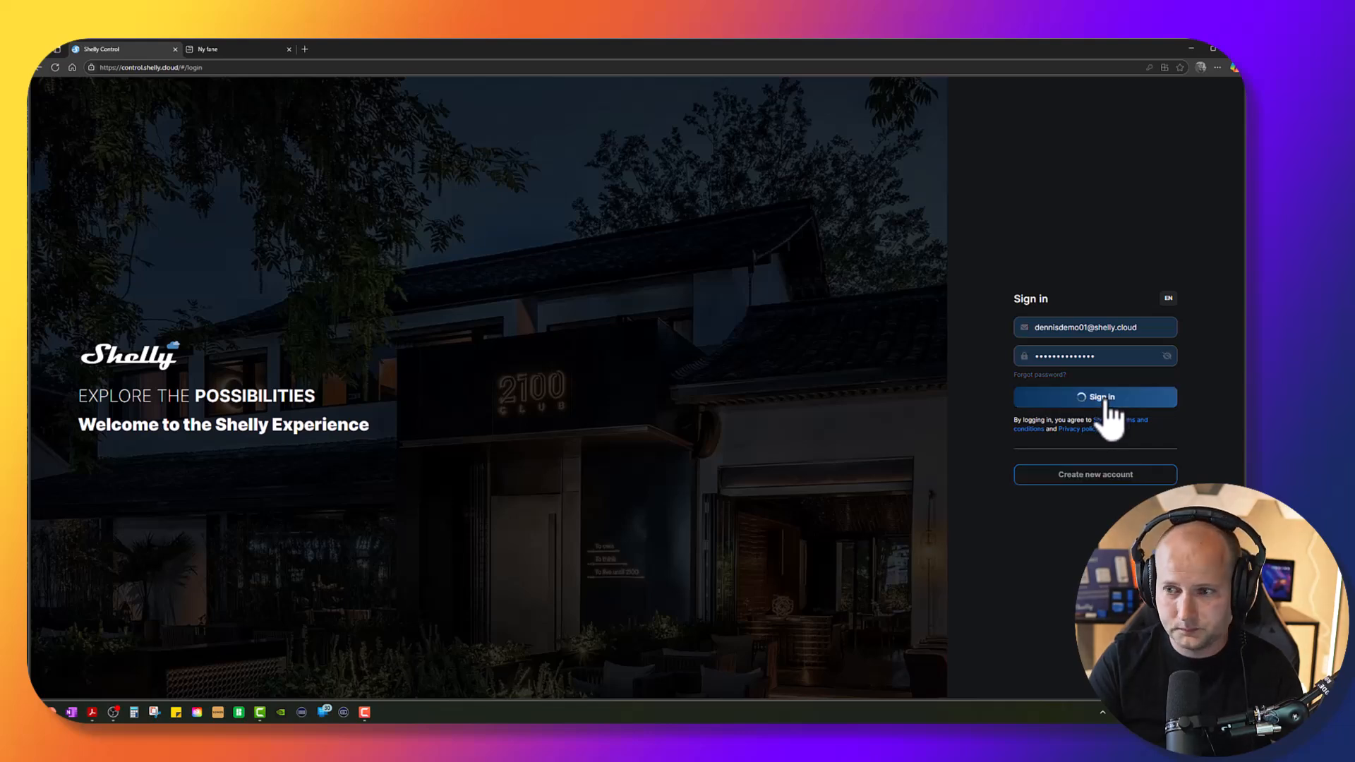
{"action": "left_click", "coordinate": [1094, 396]}
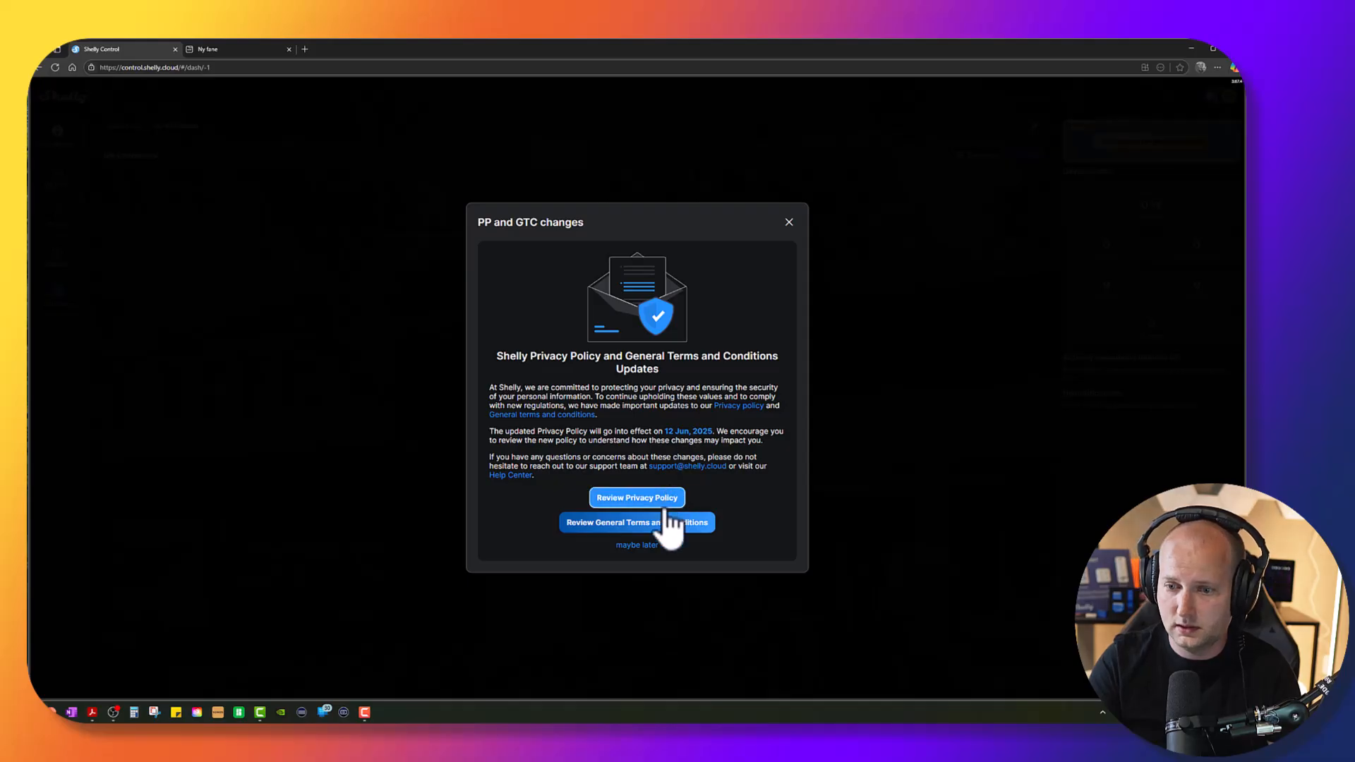
{"action": "left_click", "coordinate": [636, 544]}
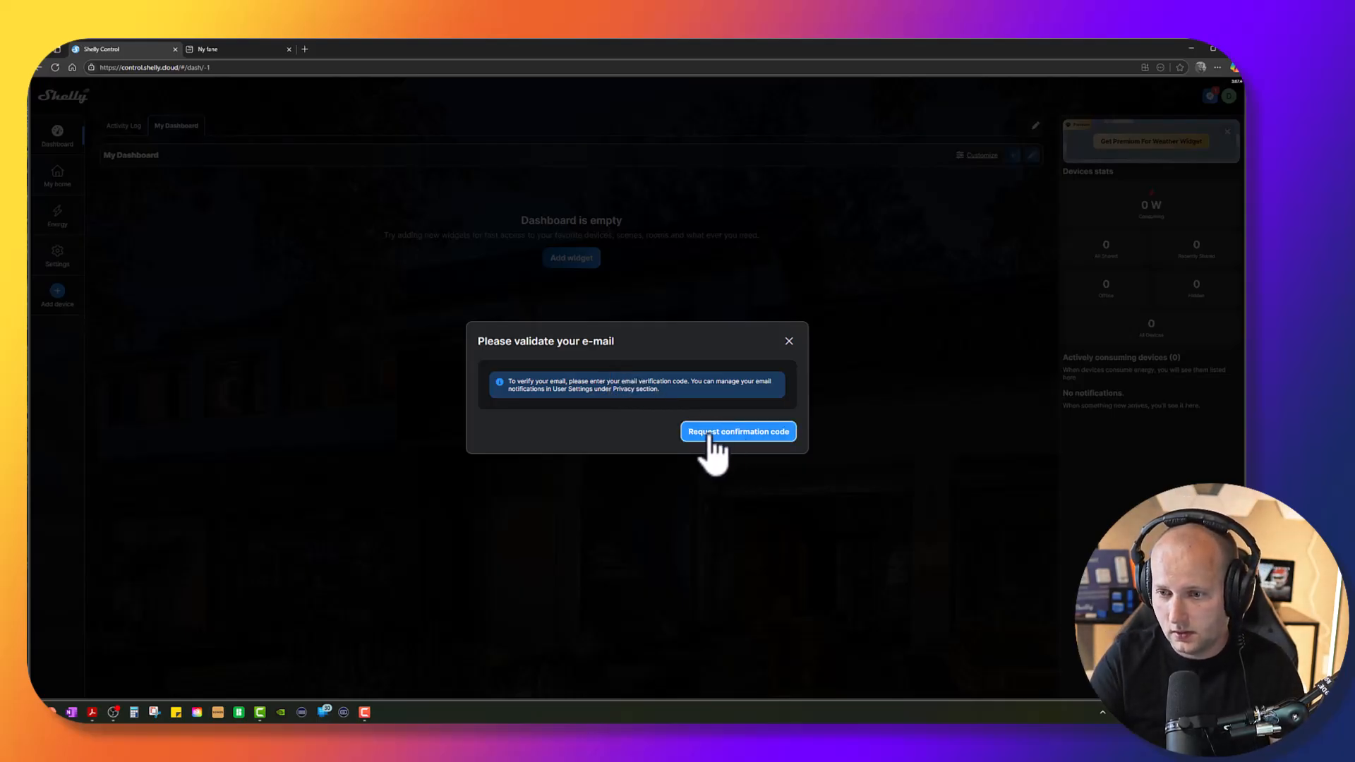
{"action": "mouse_move", "coordinate": [747, 454]}
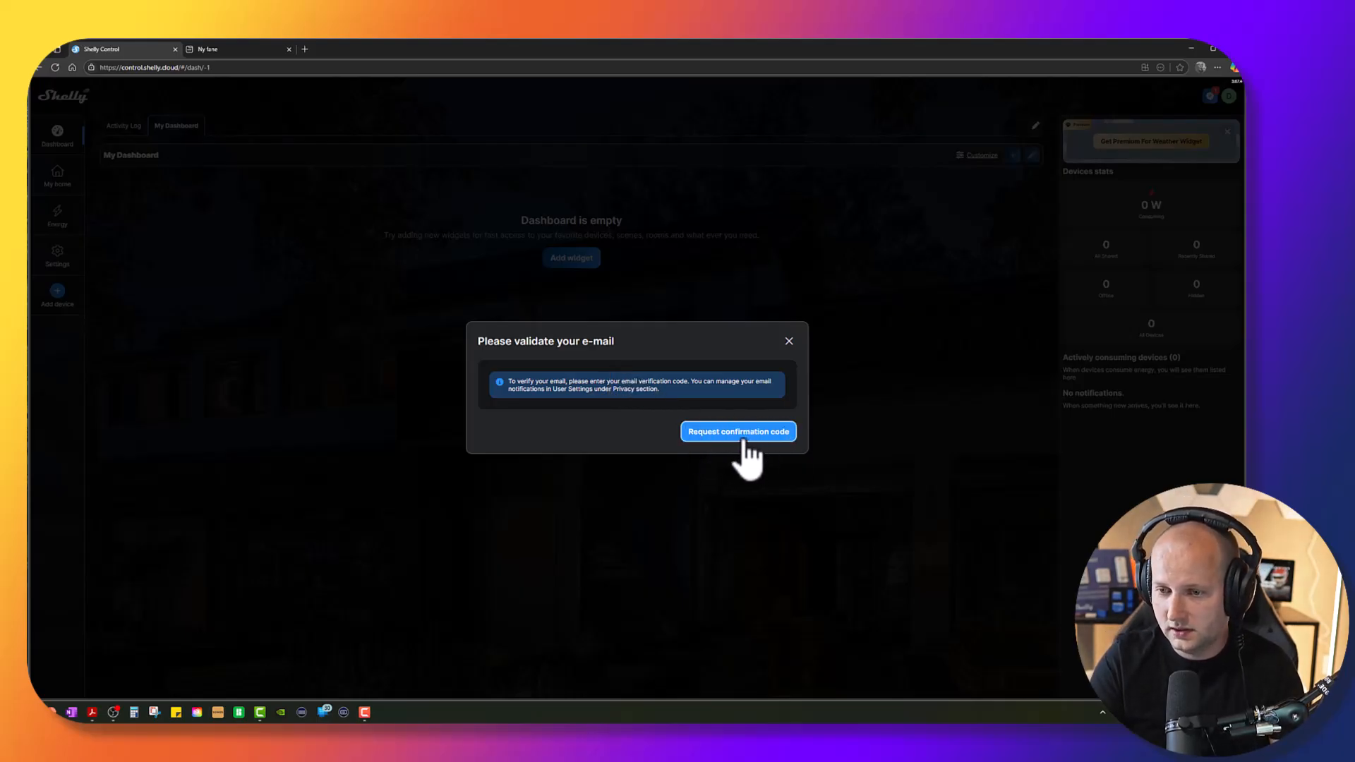
{"action": "left_click", "coordinate": [737, 431]}
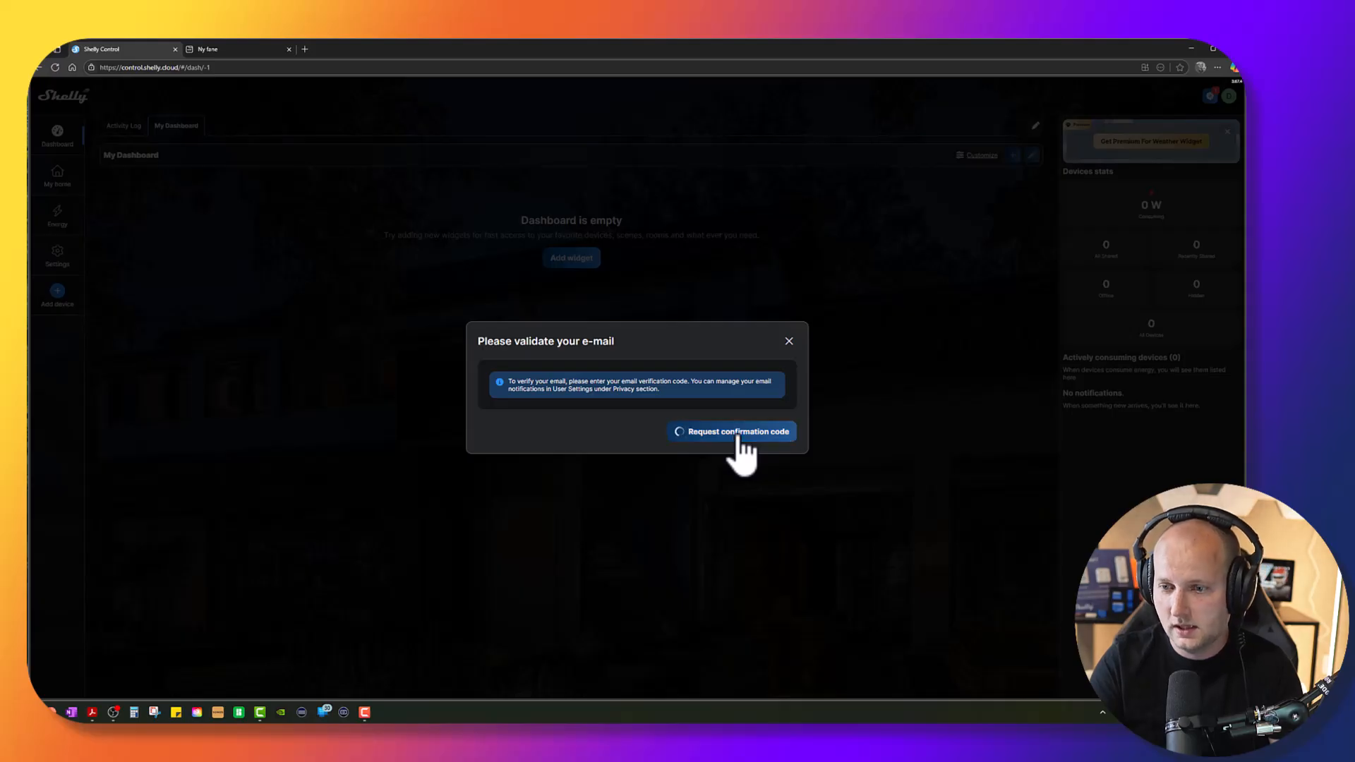
{"action": "mouse_move", "coordinate": [661, 449]}
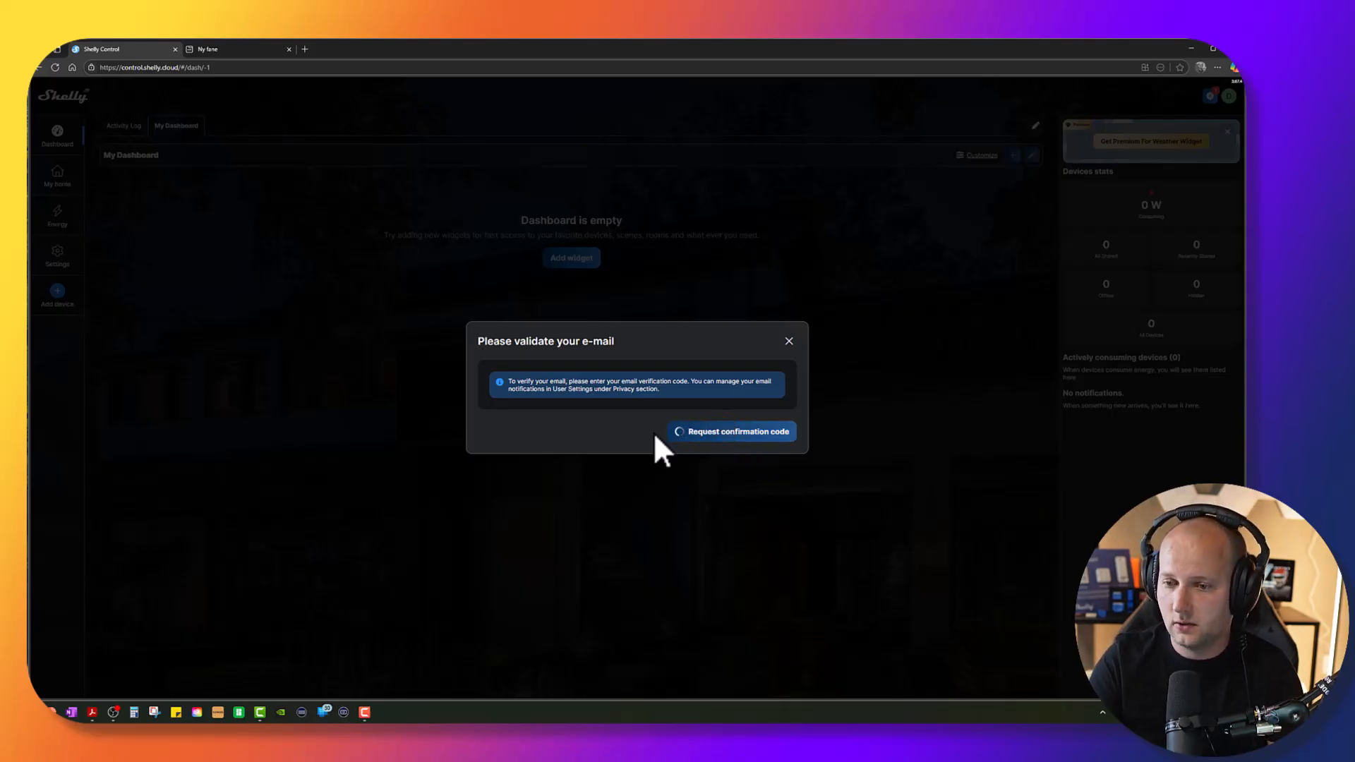
{"action": "left_click", "coordinate": [735, 432]}
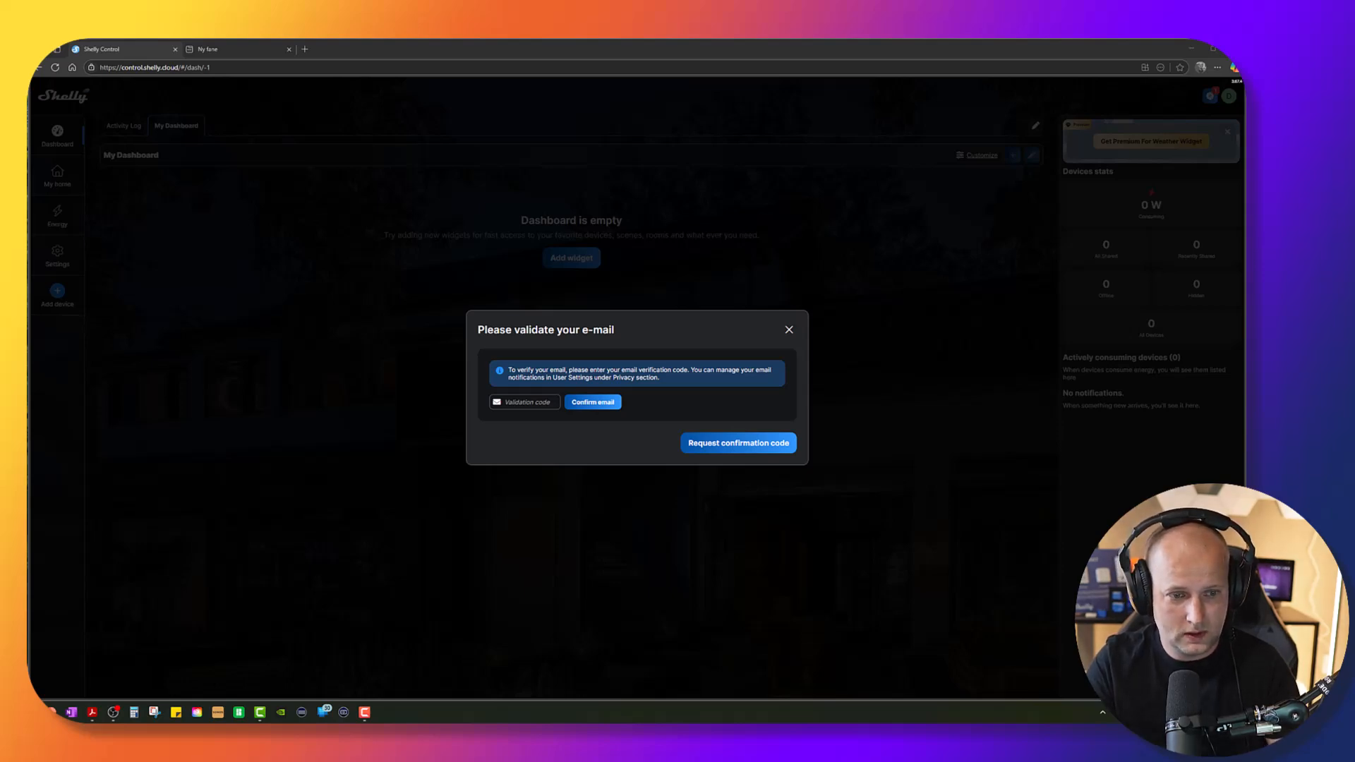
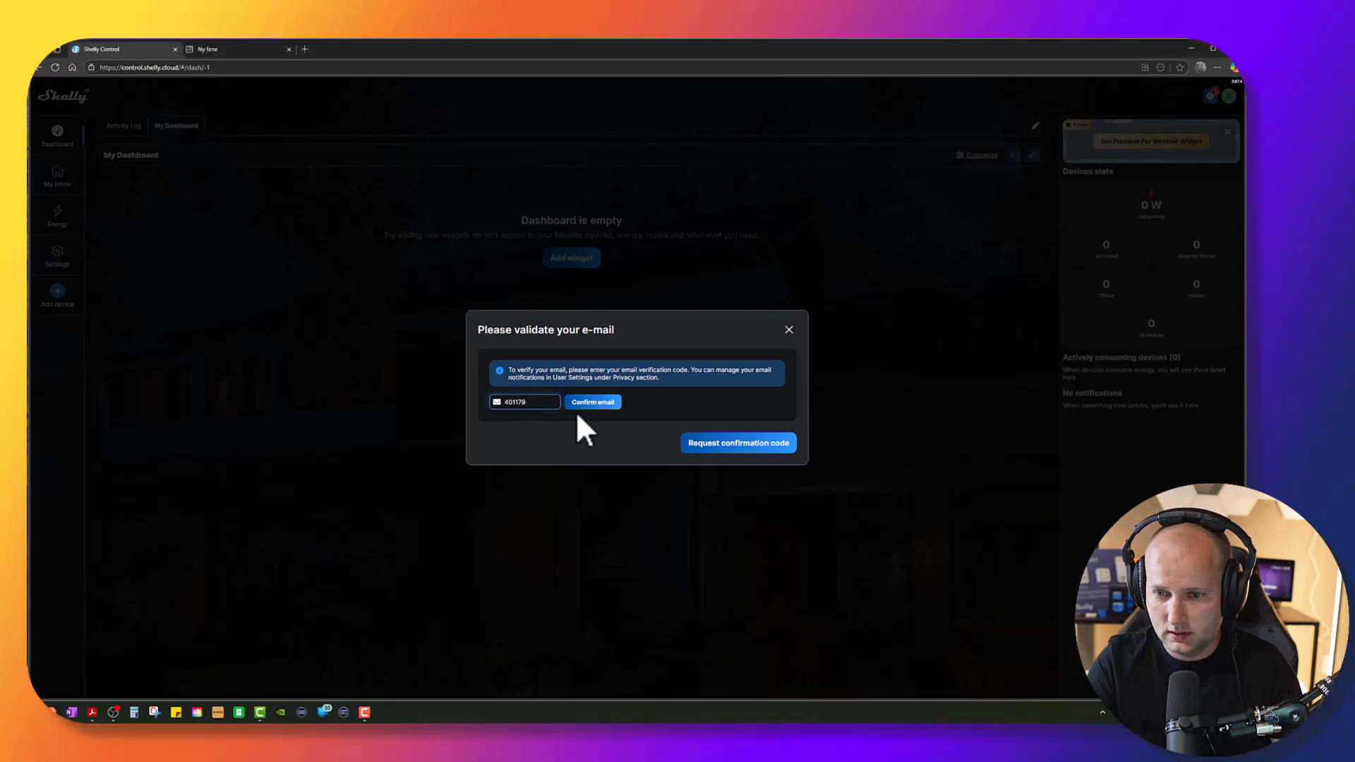
{"action": "left_click", "coordinate": [592, 401]}
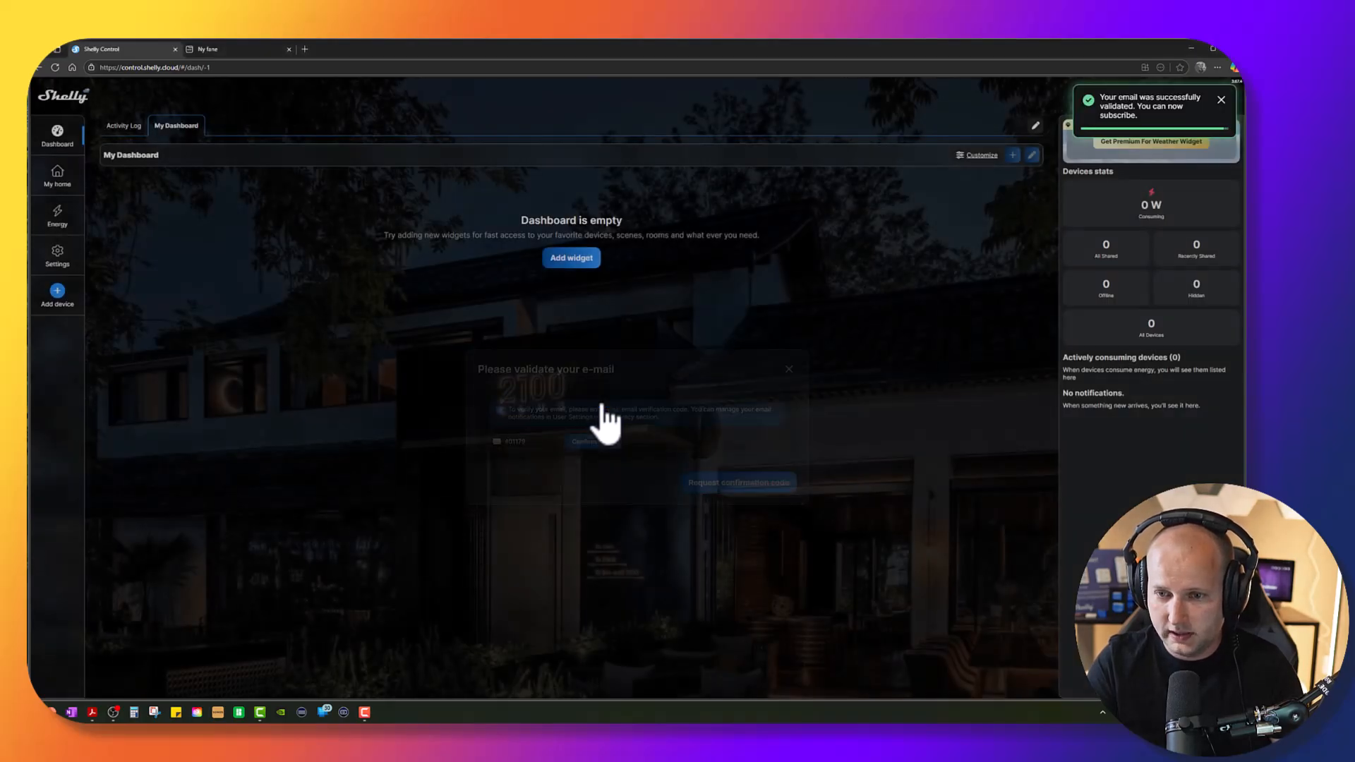
Dismiss the 'Your email was successfully validated' notification
{"action": "left_click", "coordinate": [787, 369]}
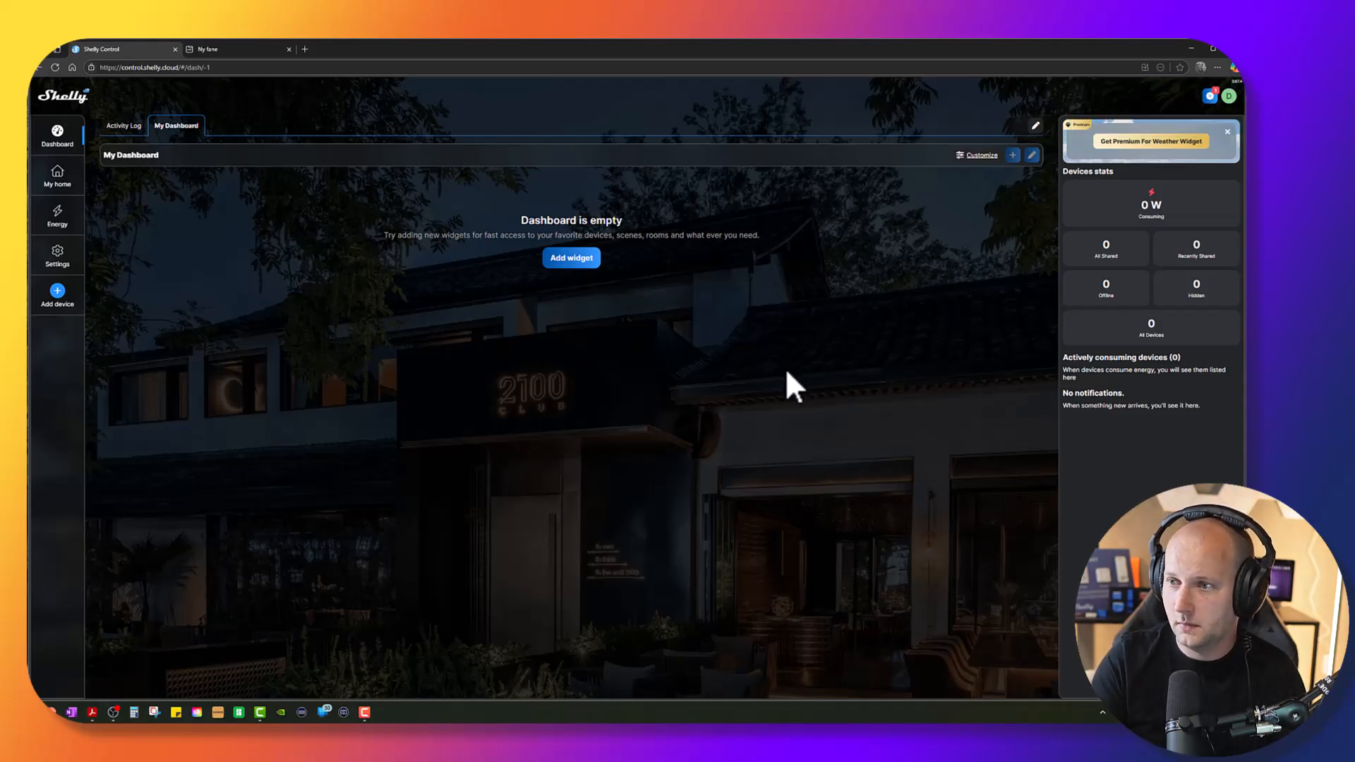
{"action": "mouse_move", "coordinate": [756, 423]}
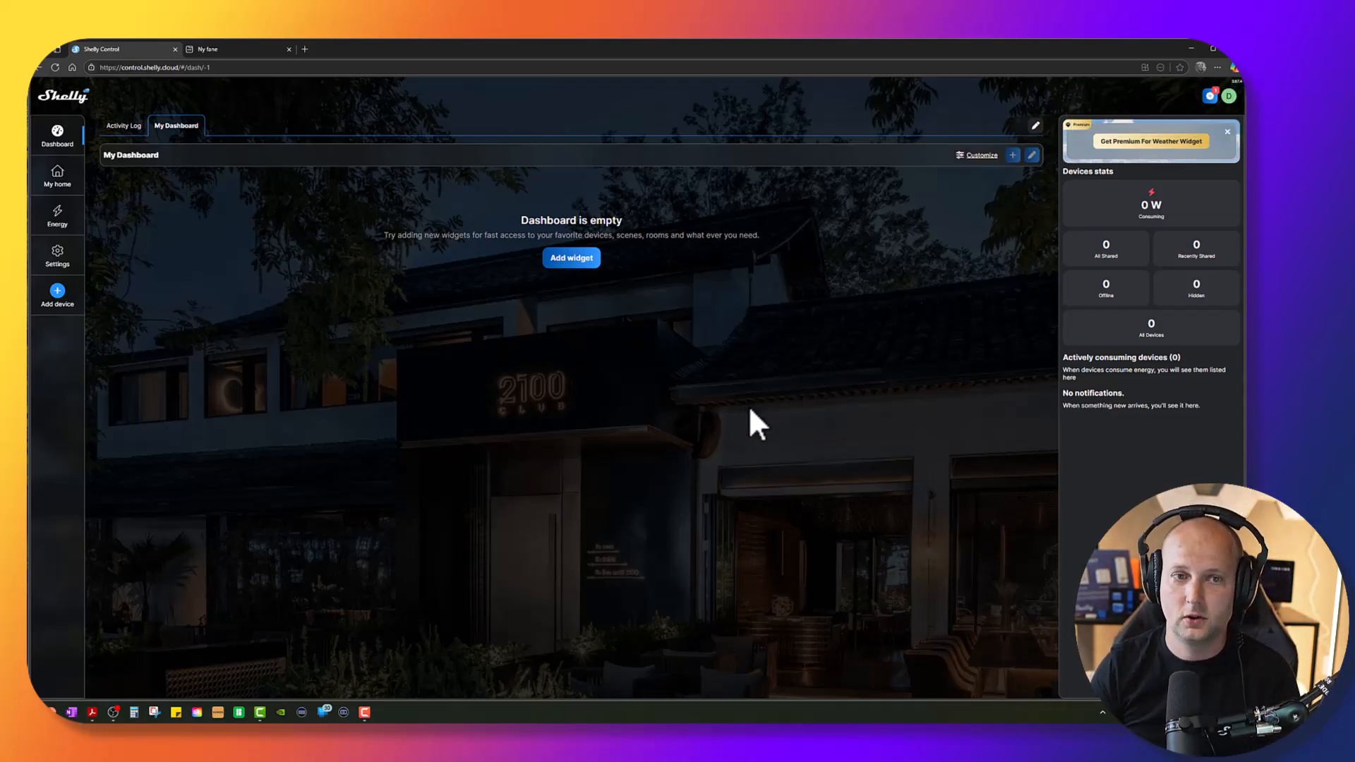